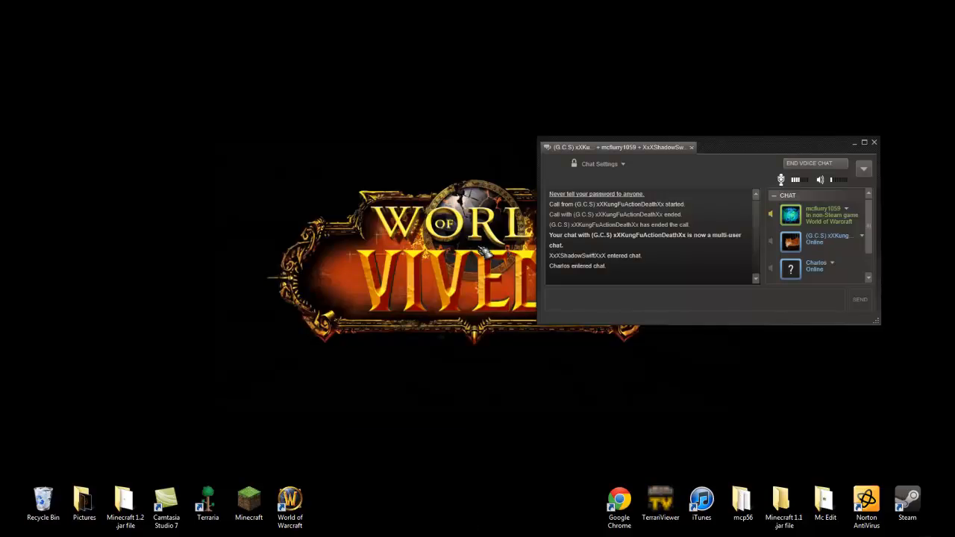
pyautogui.moveTo(585, 181)
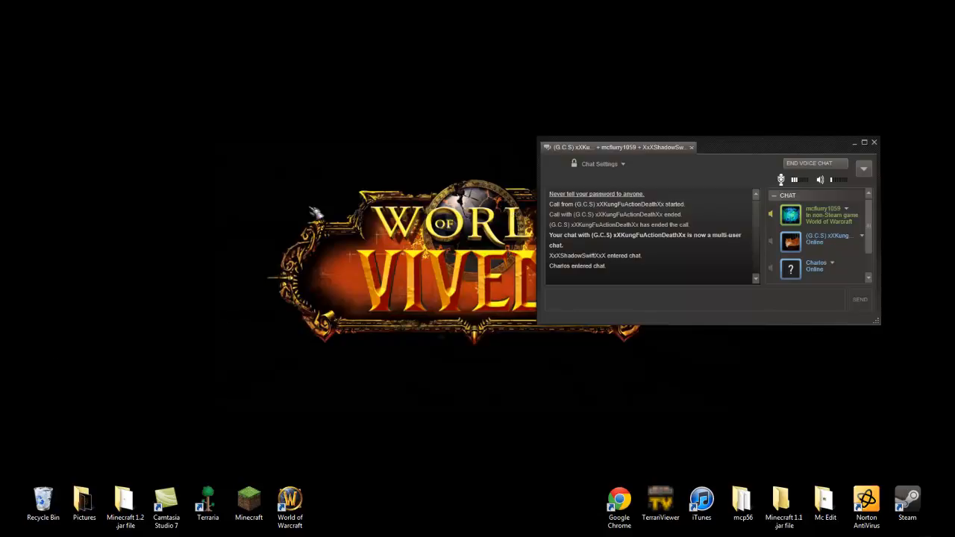
pyautogui.moveTo(345, 173)
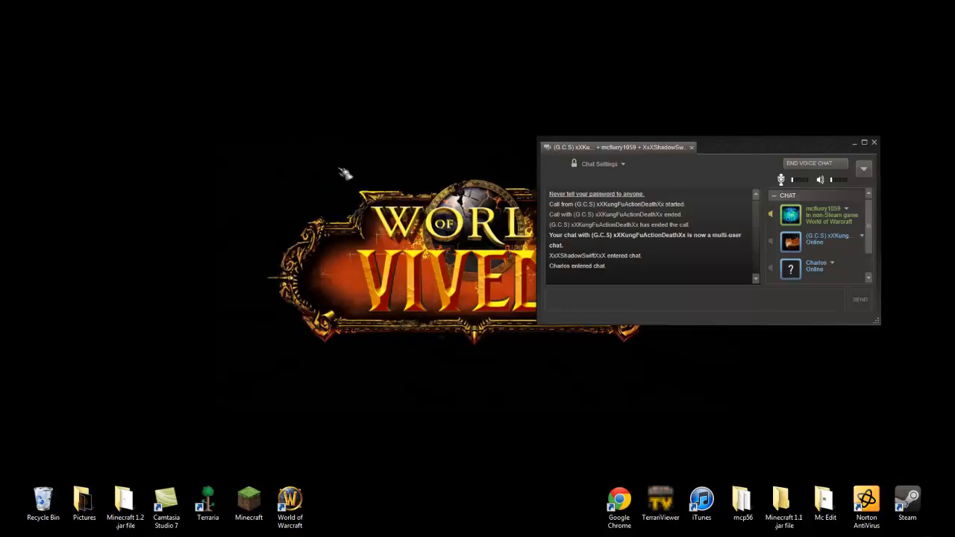
pyautogui.moveTo(474, 338)
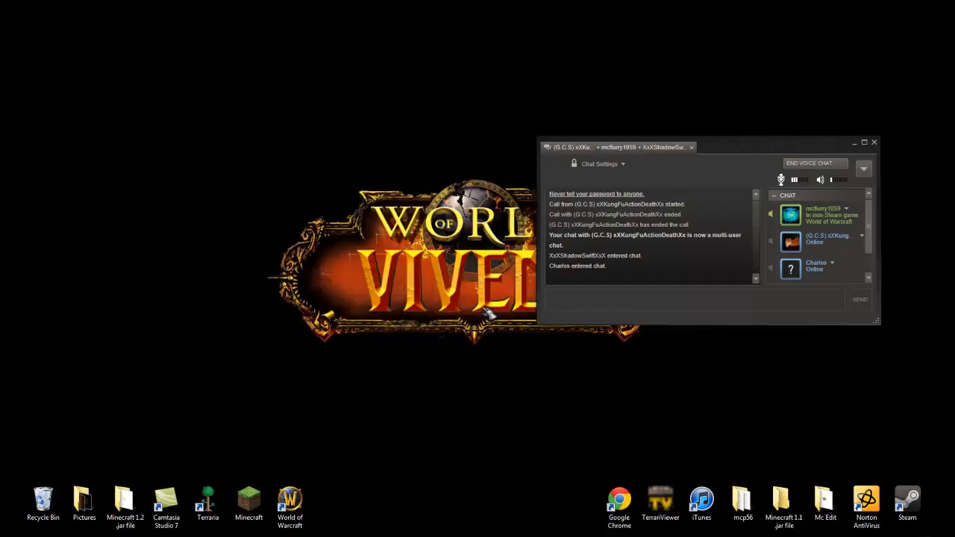
pyautogui.moveTo(519, 320)
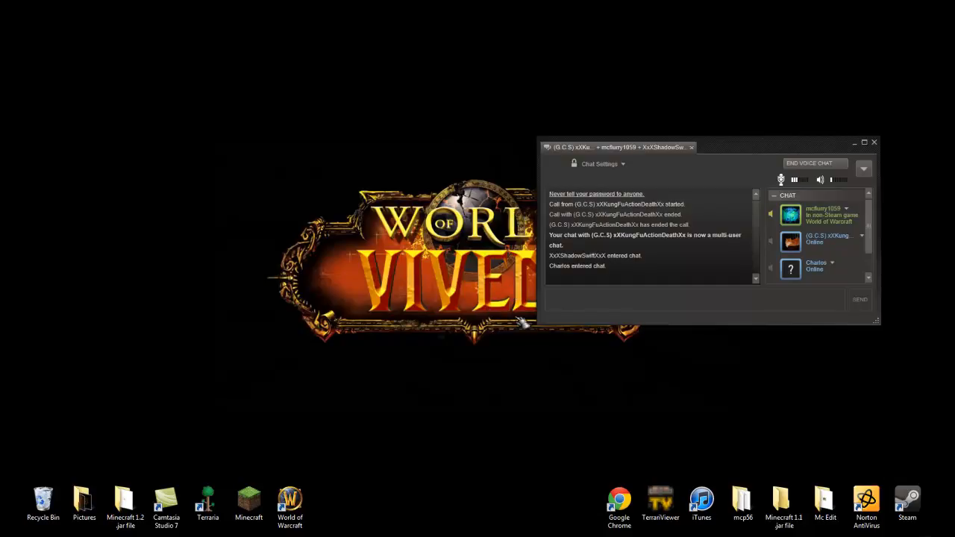
pyautogui.moveTo(589, 377)
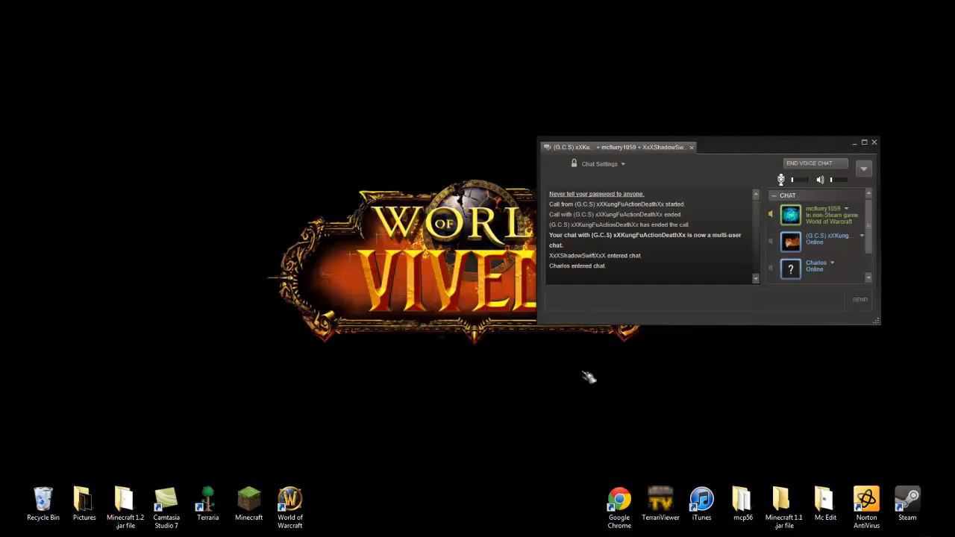
pyautogui.moveTo(551, 331)
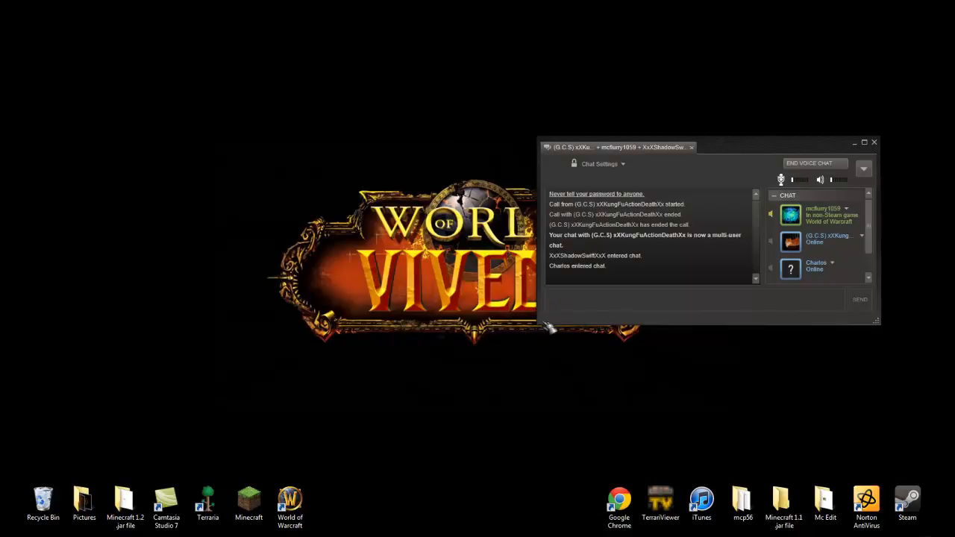
pyautogui.moveTo(545, 302)
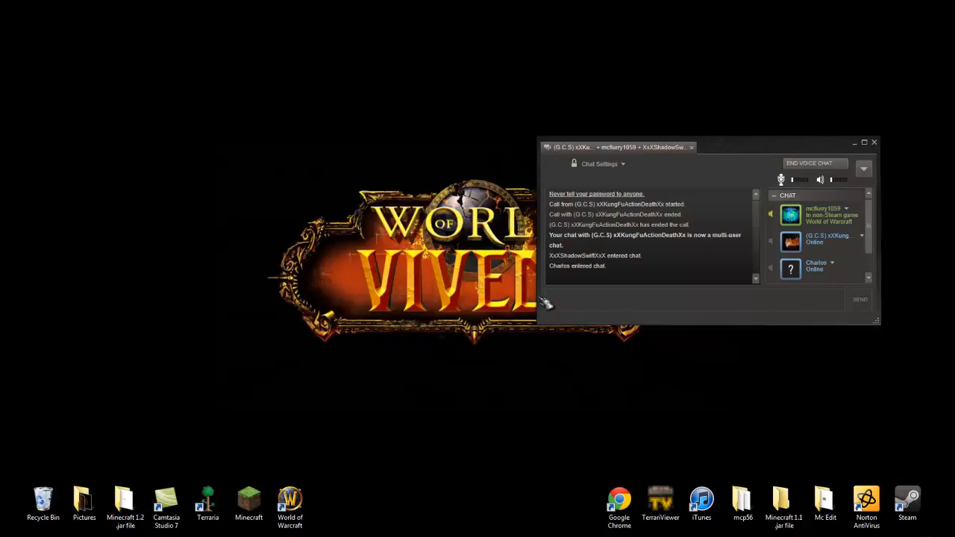
pyautogui.moveTo(542, 309)
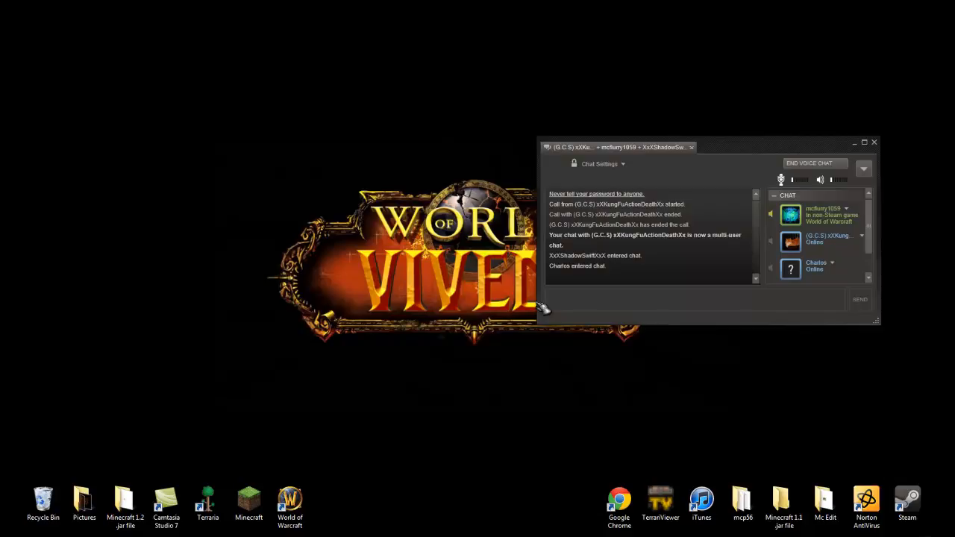
pyautogui.moveTo(502, 428)
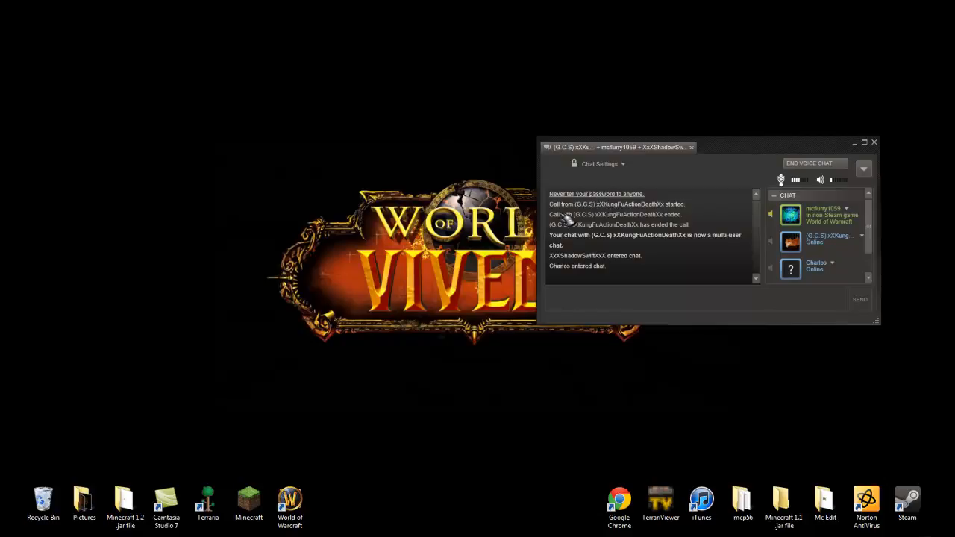
pyautogui.moveTo(478, 338)
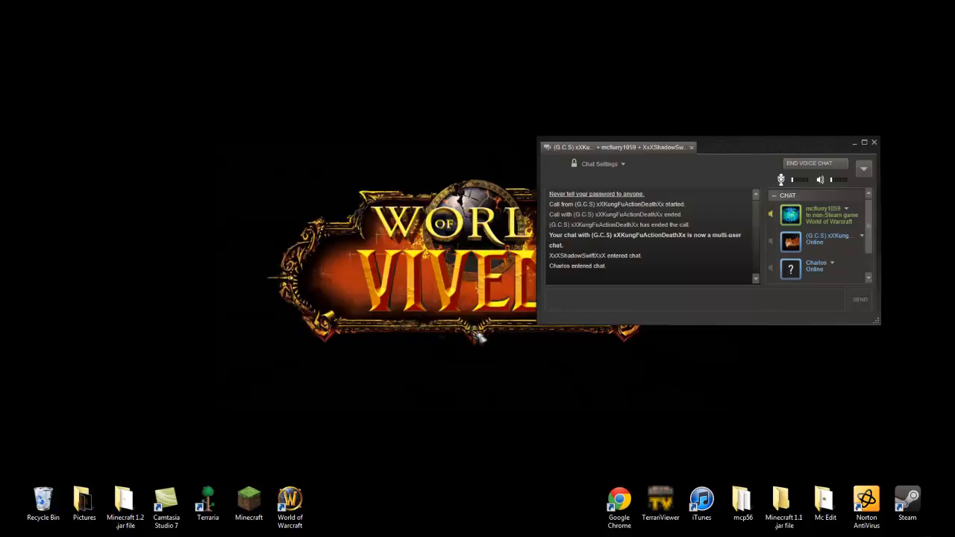
pyautogui.moveTo(493, 399)
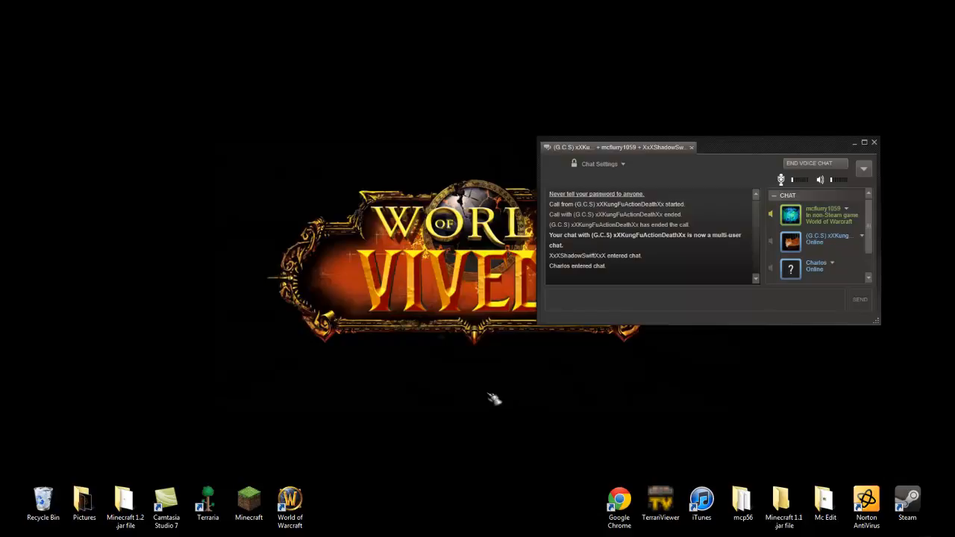
pyautogui.moveTo(261, 443)
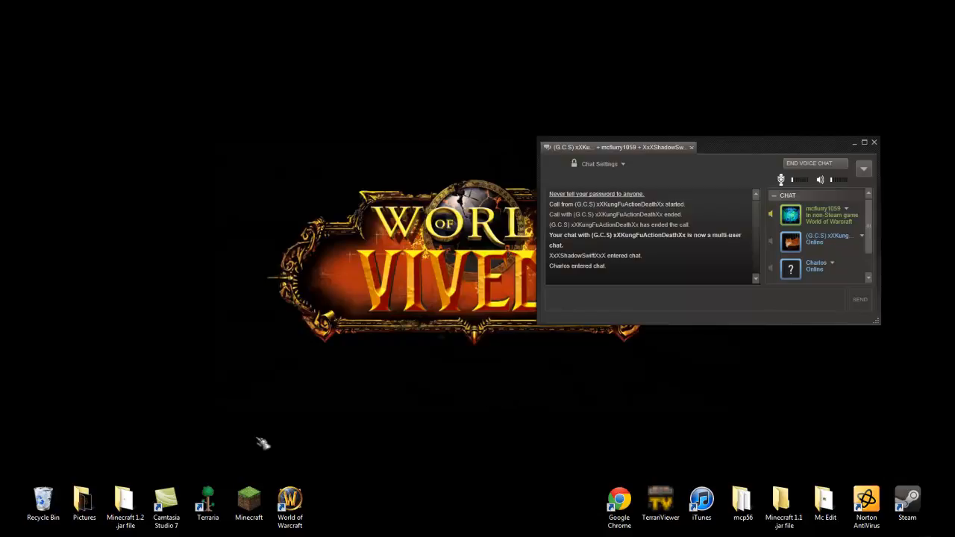